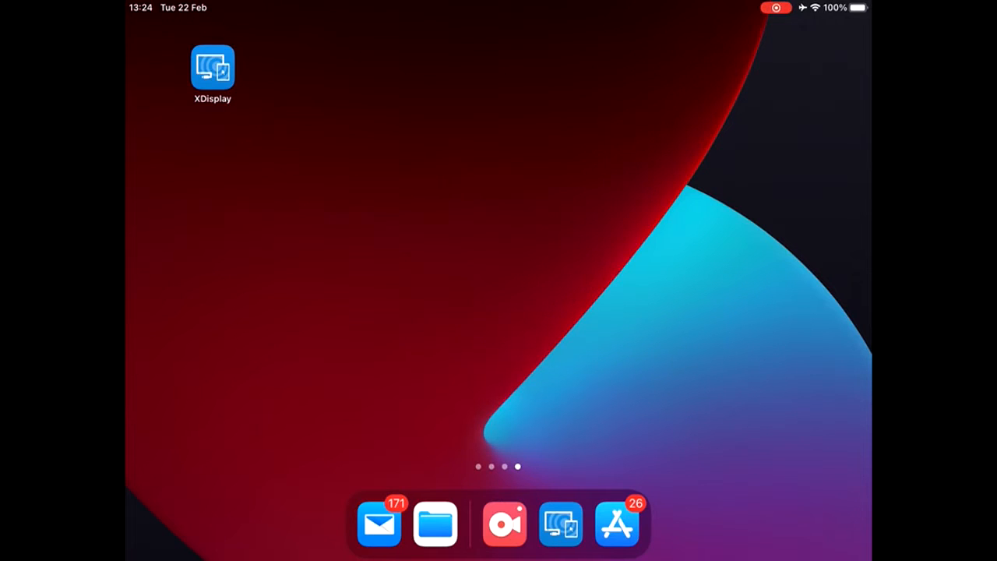
# - Open the App Store listing for Splashtop Wired XDisplay HD – Extend & Mirror
pyautogui.click(211, 66)
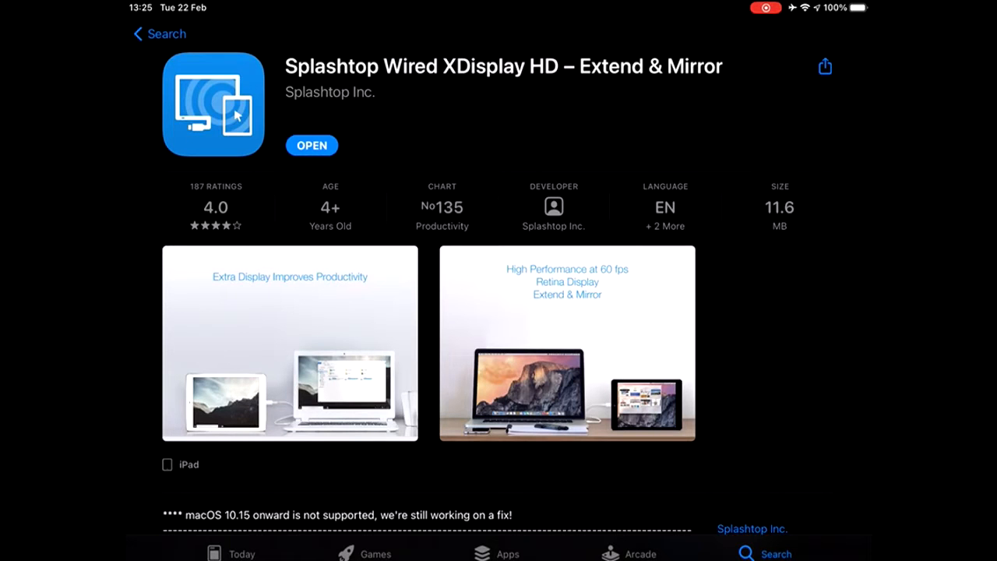
pyautogui.click(312, 145)
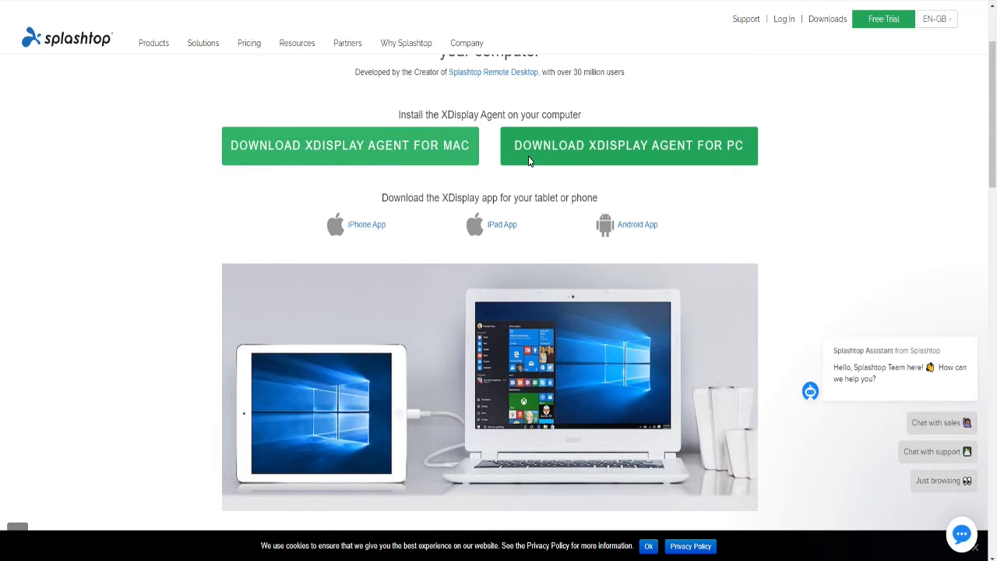
# - Download the XDisplay Agent for Windows PC and run its installer
pyautogui.click(628, 145)
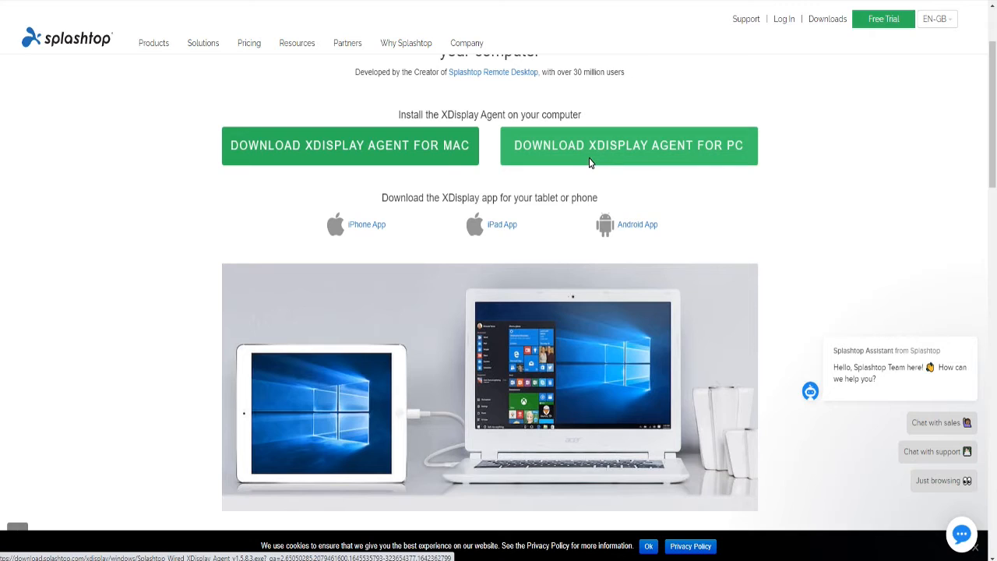
pyautogui.moveTo(585, 156)
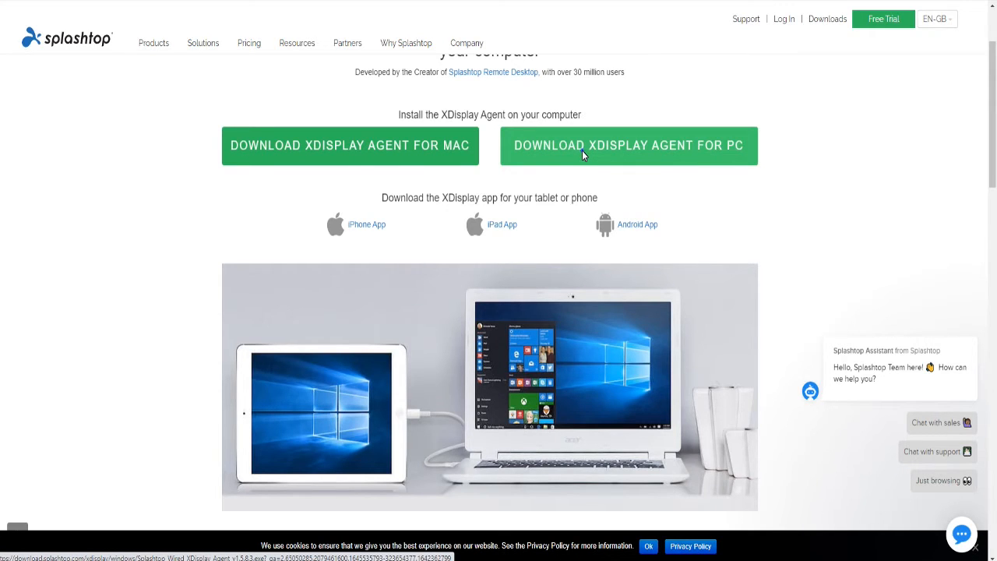
pyautogui.click(628, 146)
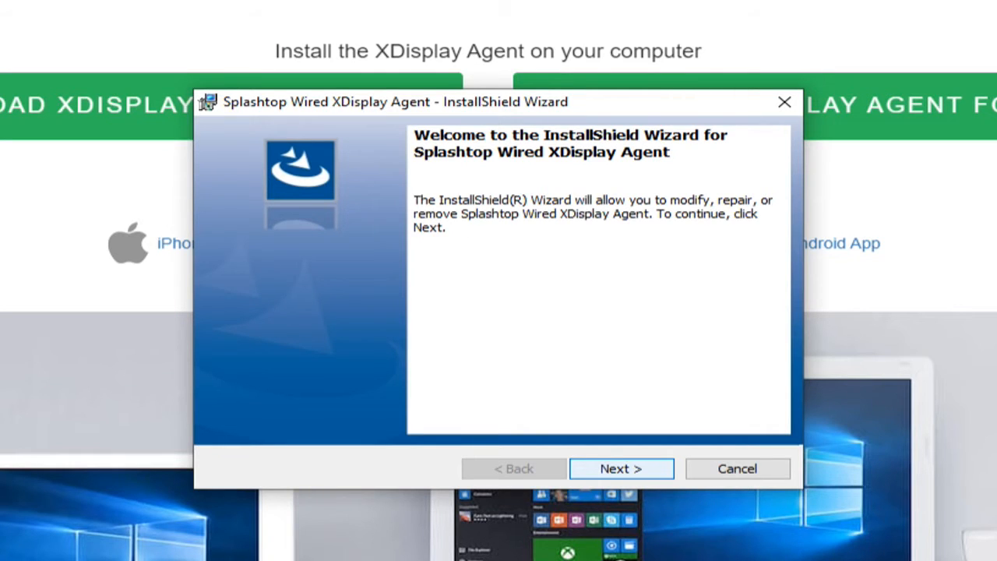
# - Continue past the welcome page, keep Repair selected, and start the installation
pyautogui.click(620, 468)
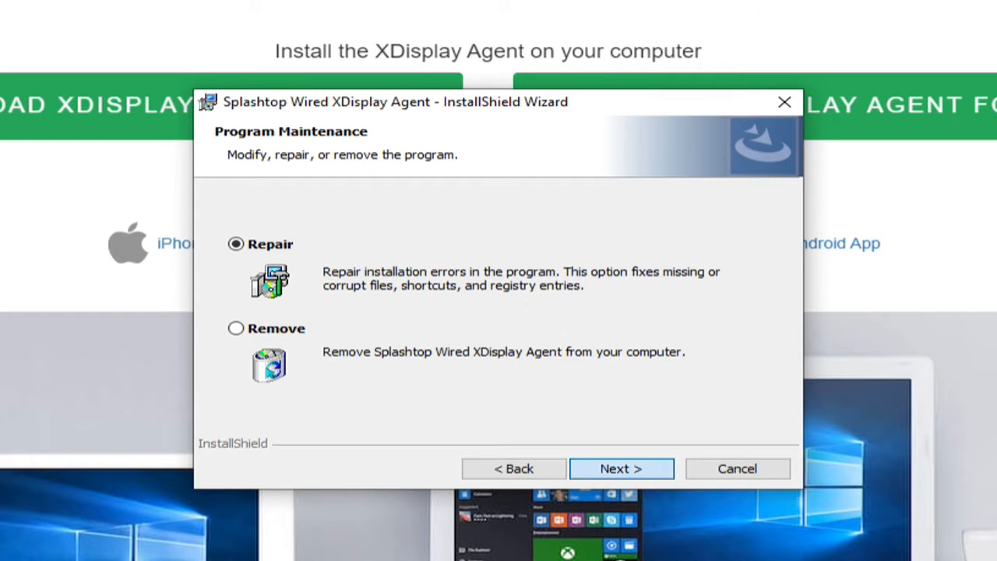
pyautogui.click(620, 469)
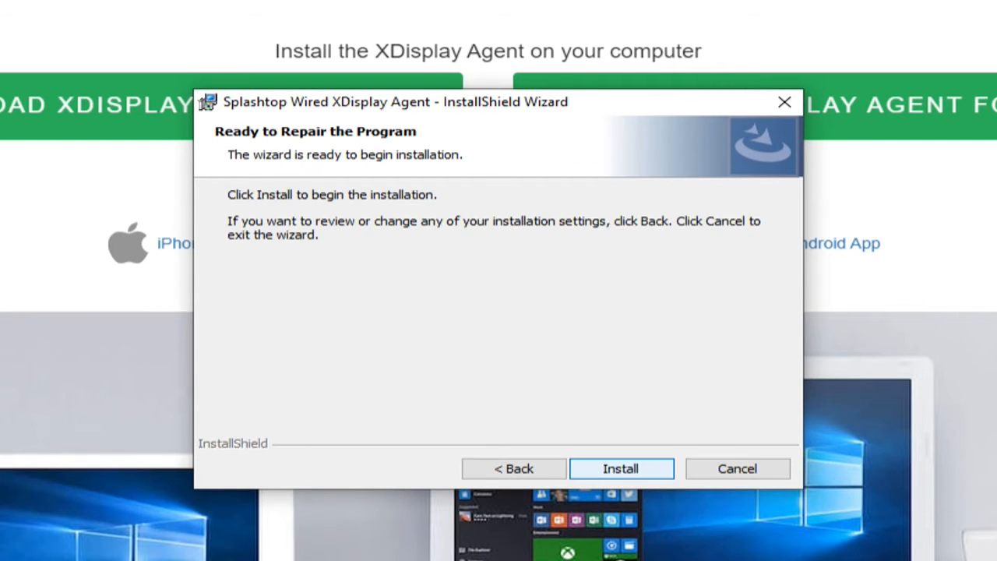
pyautogui.click(621, 469)
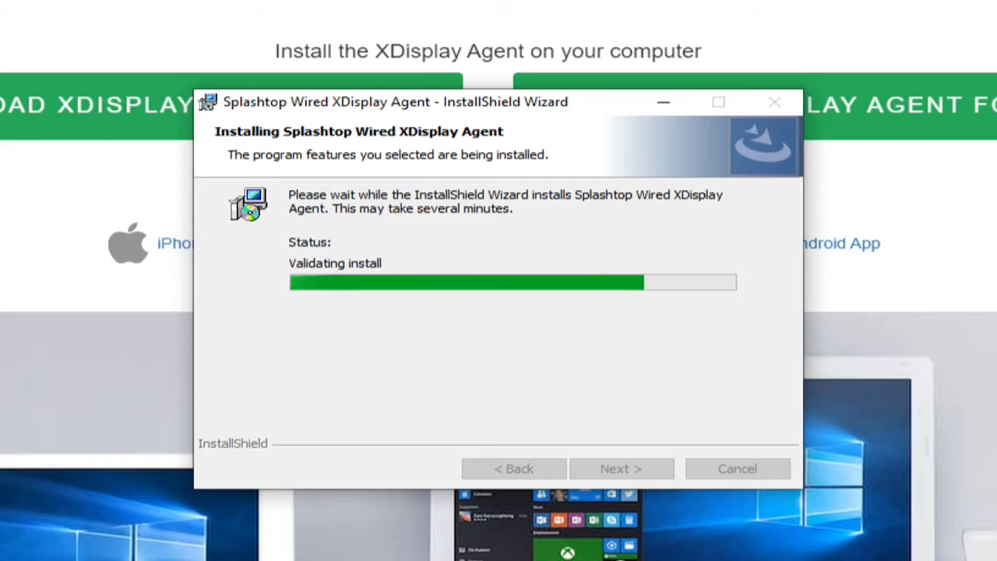